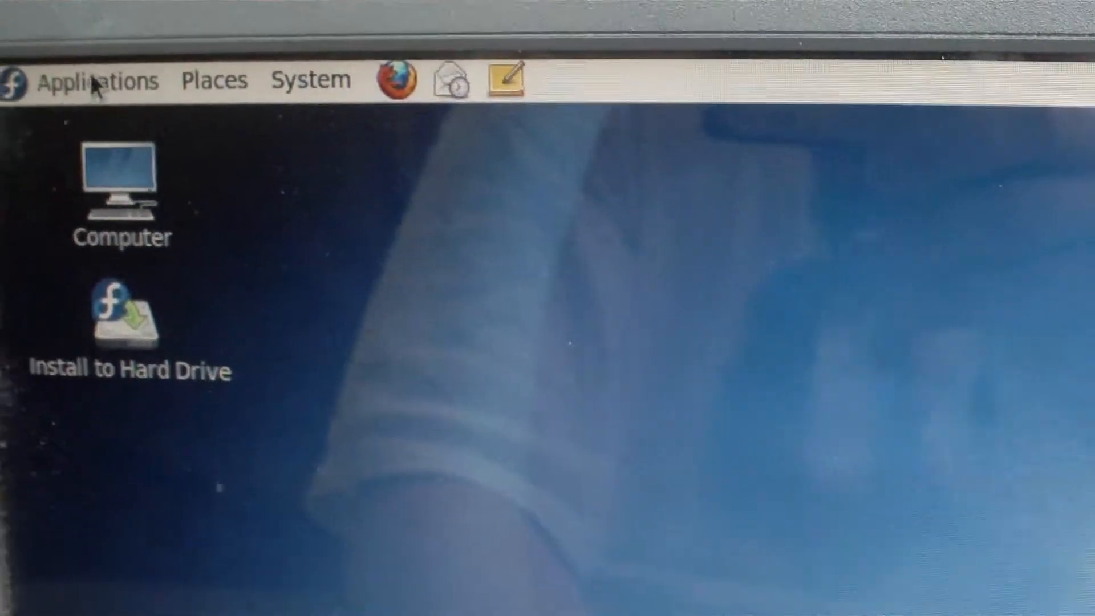
- Launch Install to Hard Drive from the desktop to start the Anaconda installer
left_click(98, 80)
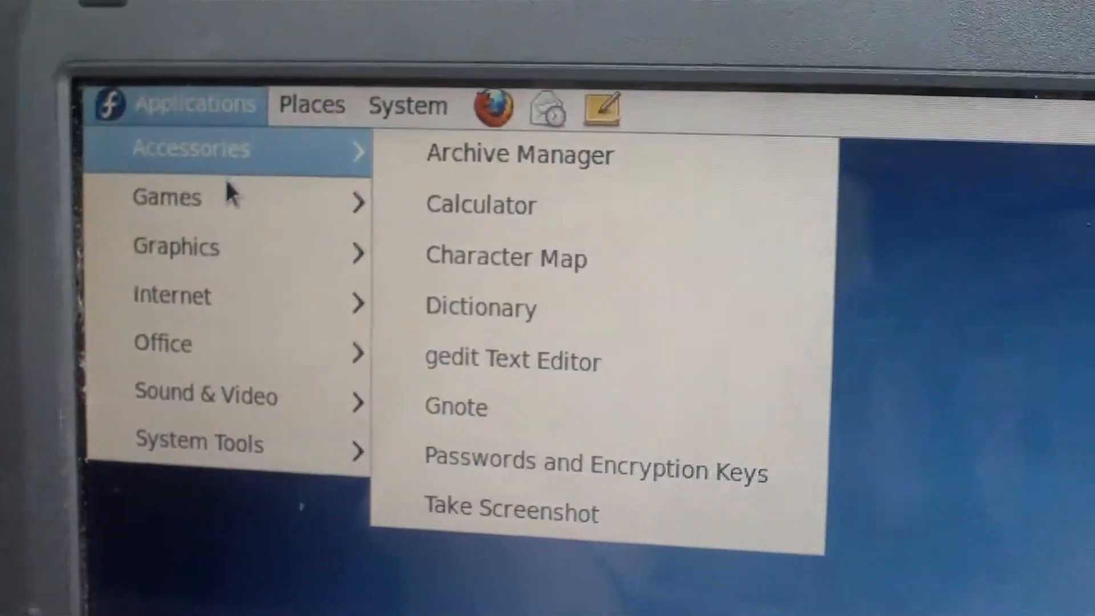
mouse_move(172, 295)
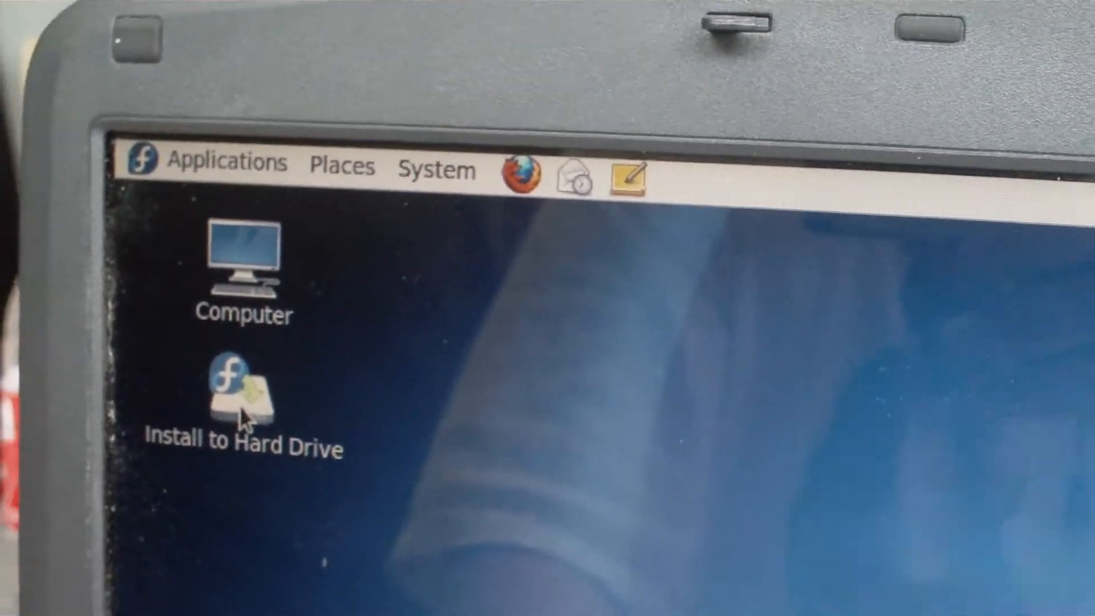
left_click(242, 392)
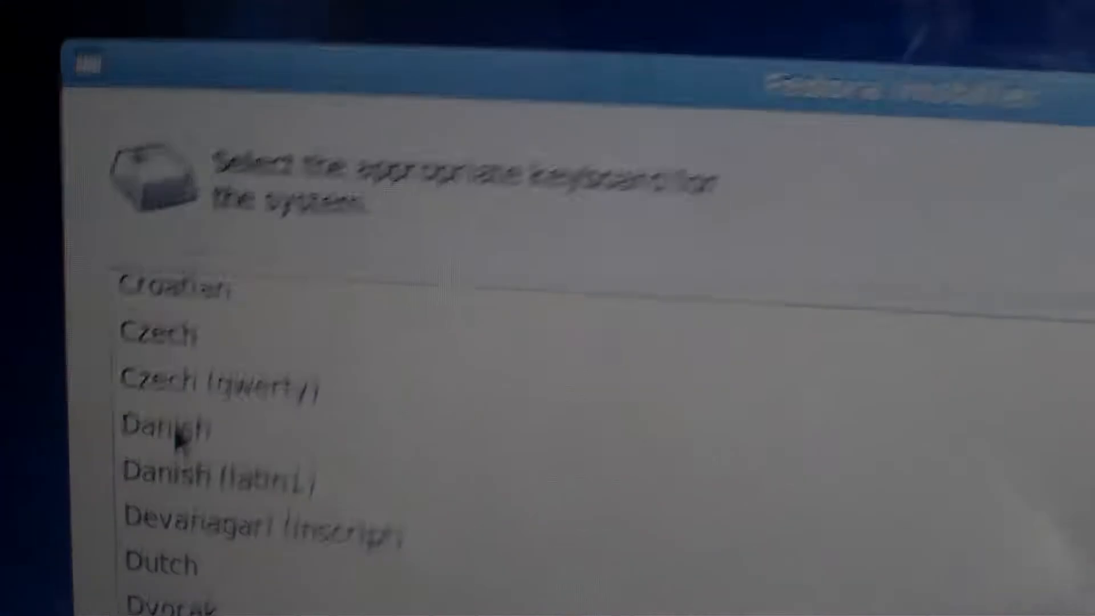
- Select the keyboard layout for the system from the list
left_click(167, 425)
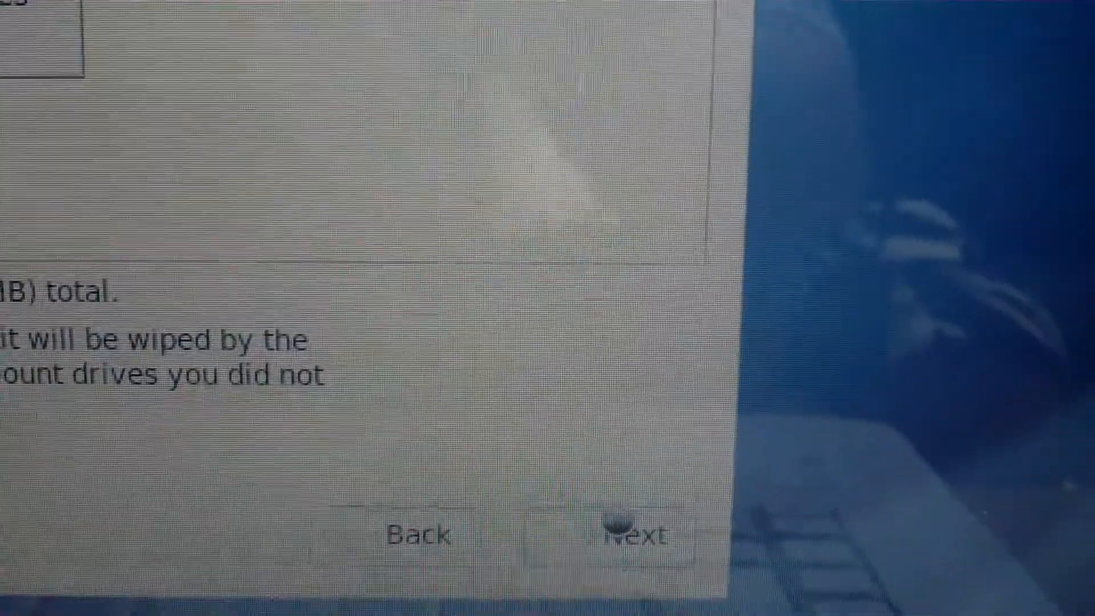
- Accept the storage device setup despite the wipe warning and continue
left_click(624, 534)
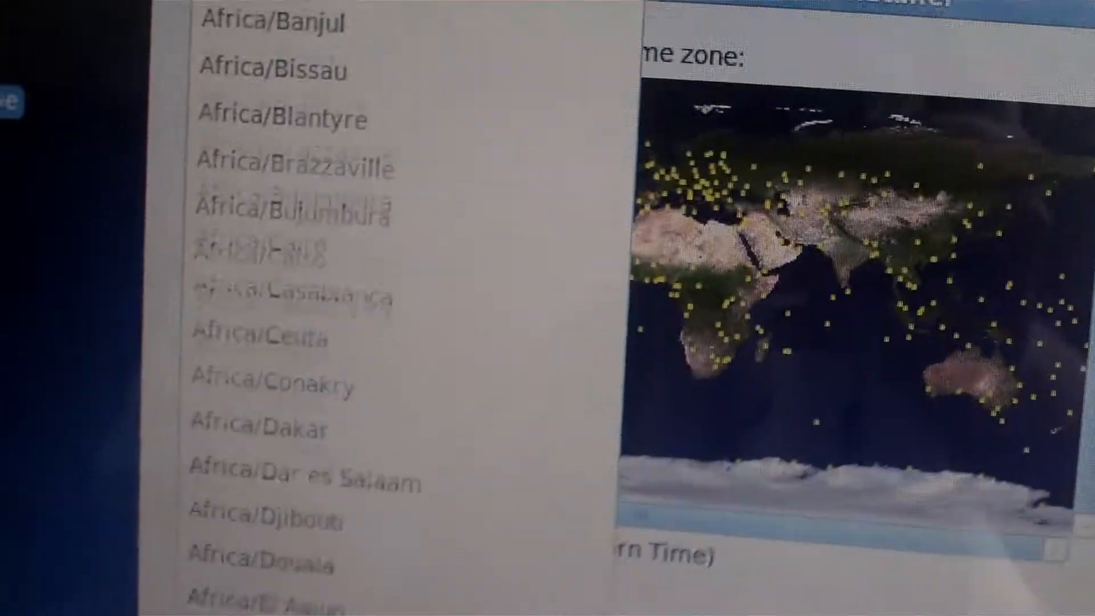
- Scroll the time zone city list to find the desired city
scroll("down", 3)
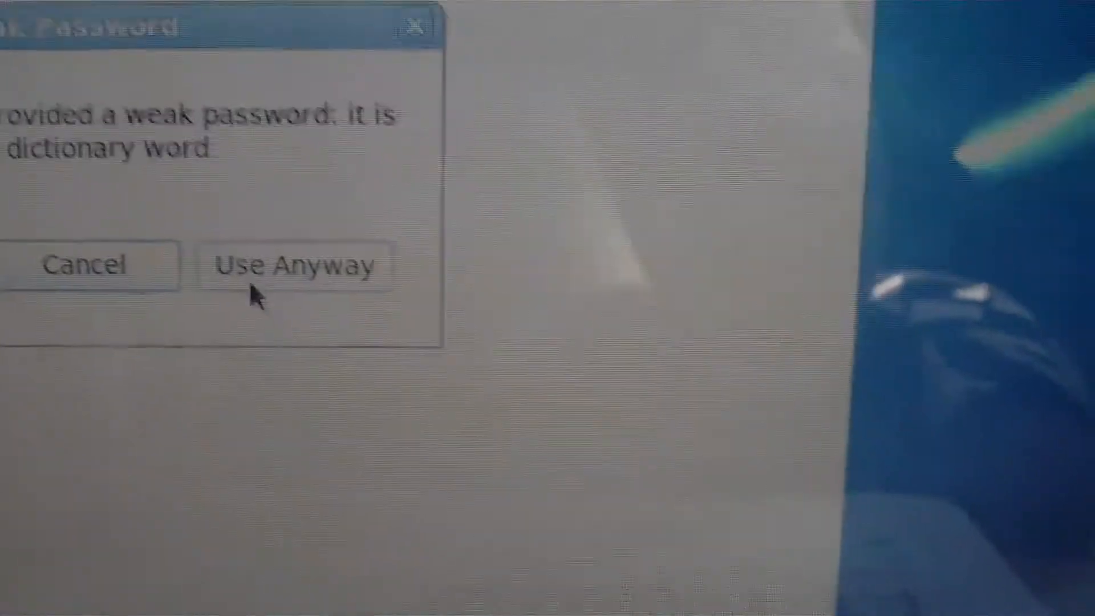
- Keep the weak root password via Use Anyway in the warning dialog
left_click(293, 266)
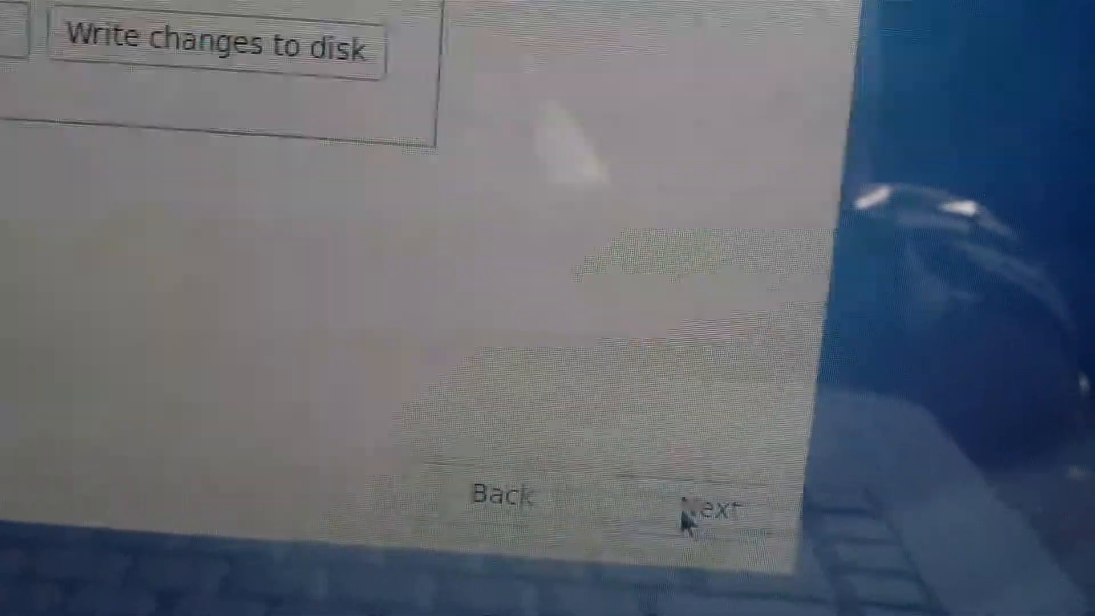
- Commit the partition layout with Write changes to disk, starting ext4 formatting of /dev/sda1
left_click(712, 503)
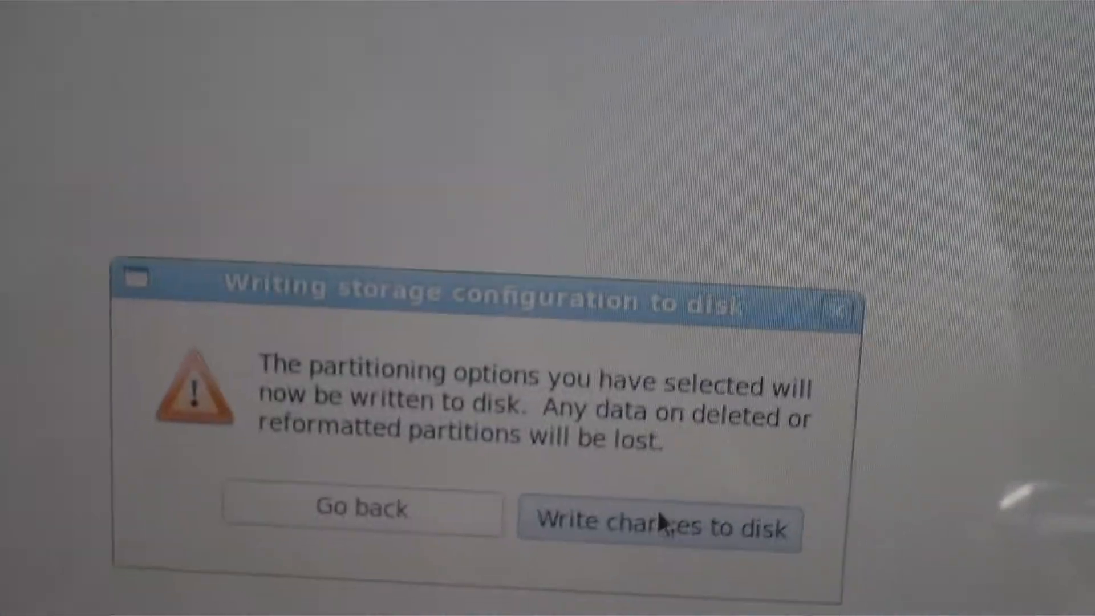
left_click(655, 527)
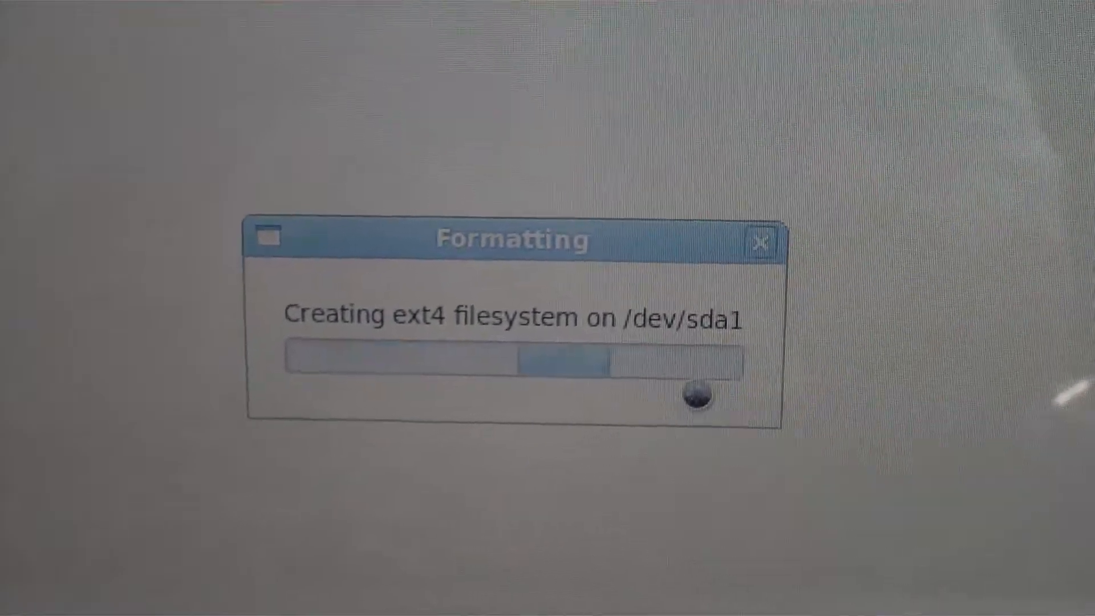